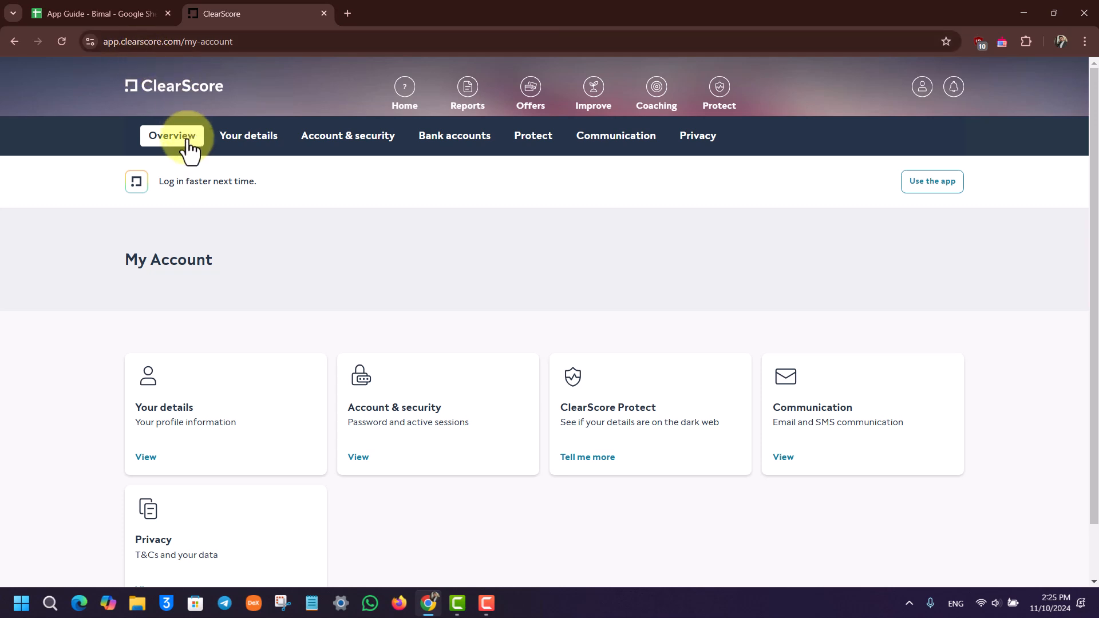
mouse_move(250, 152)
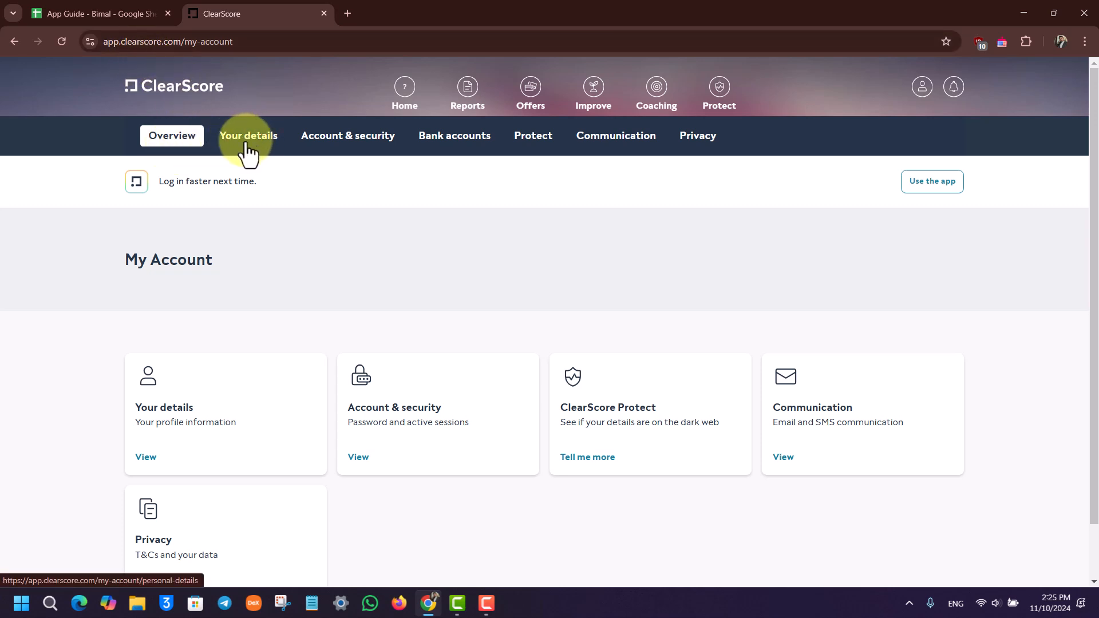
Go to the Your details page showing email, name, date of birth and address.
click(247, 135)
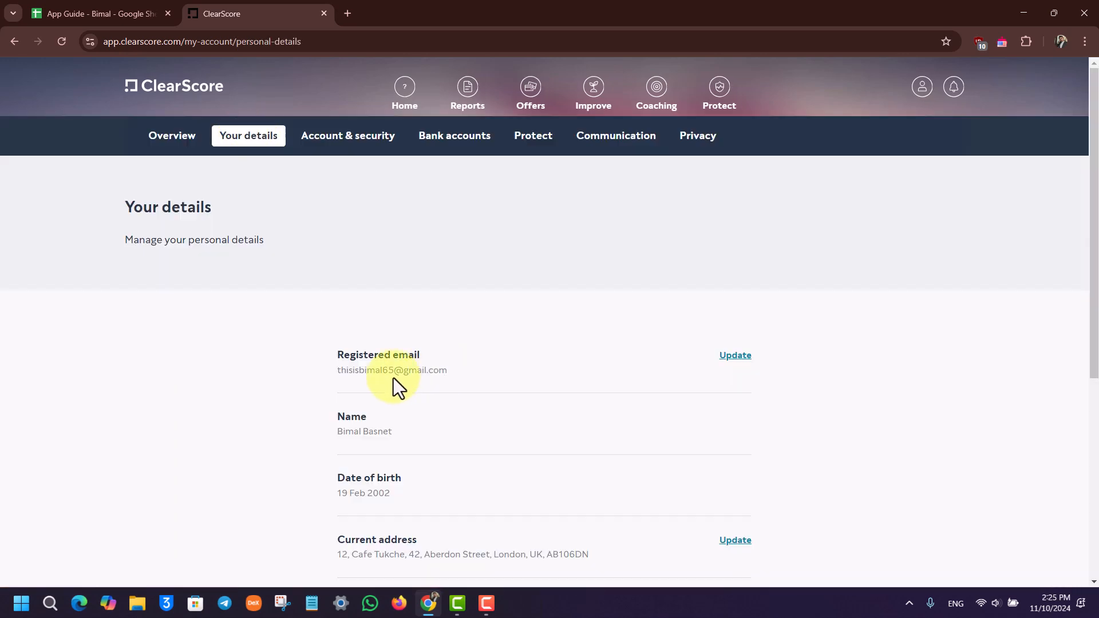
Choose Update next to Current address, which leads to an error page.
scroll(down, 3)
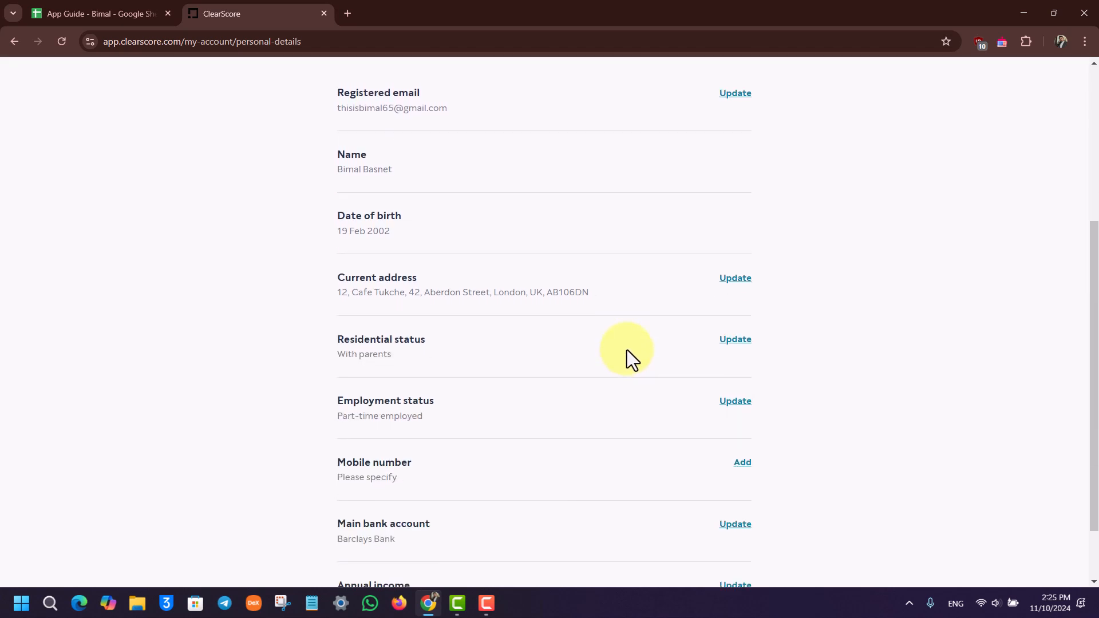
scroll(down, 3)
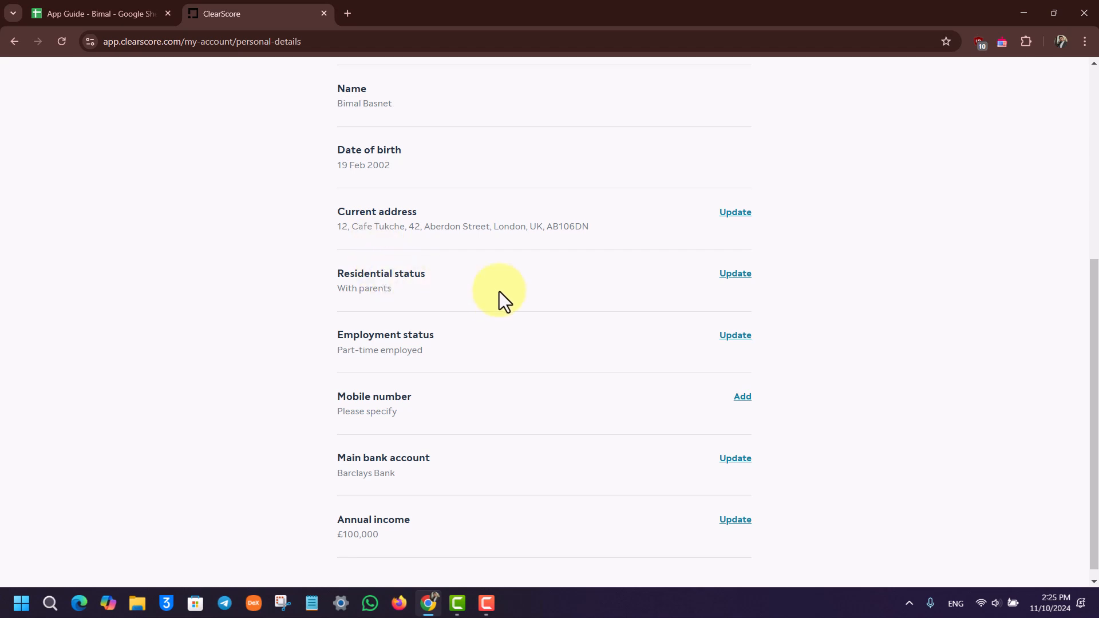
scroll(down, 3)
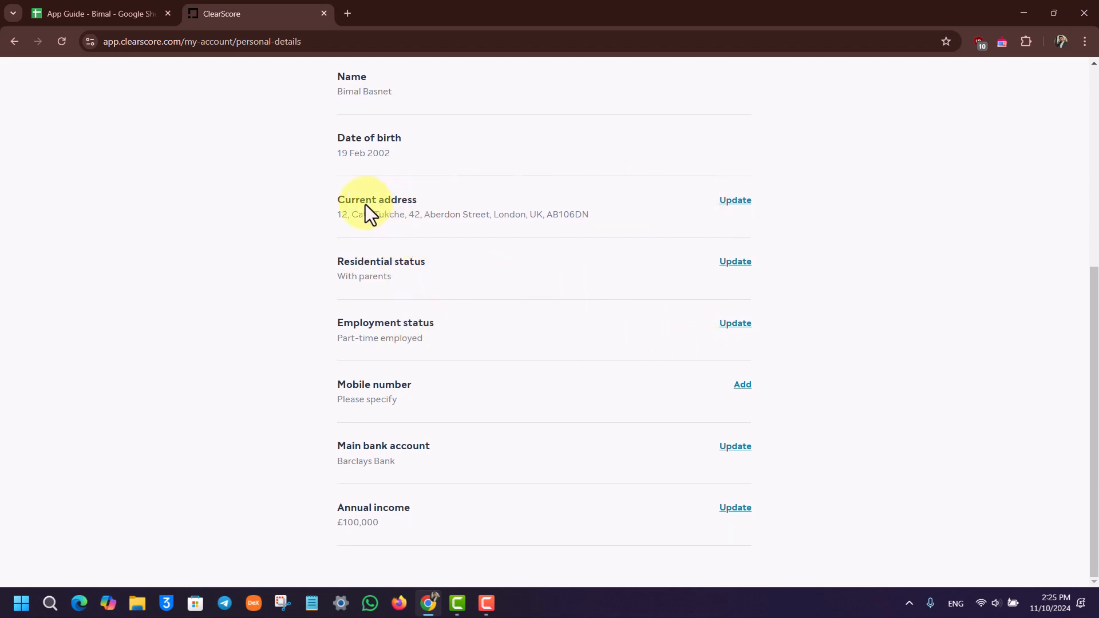
click(735, 199)
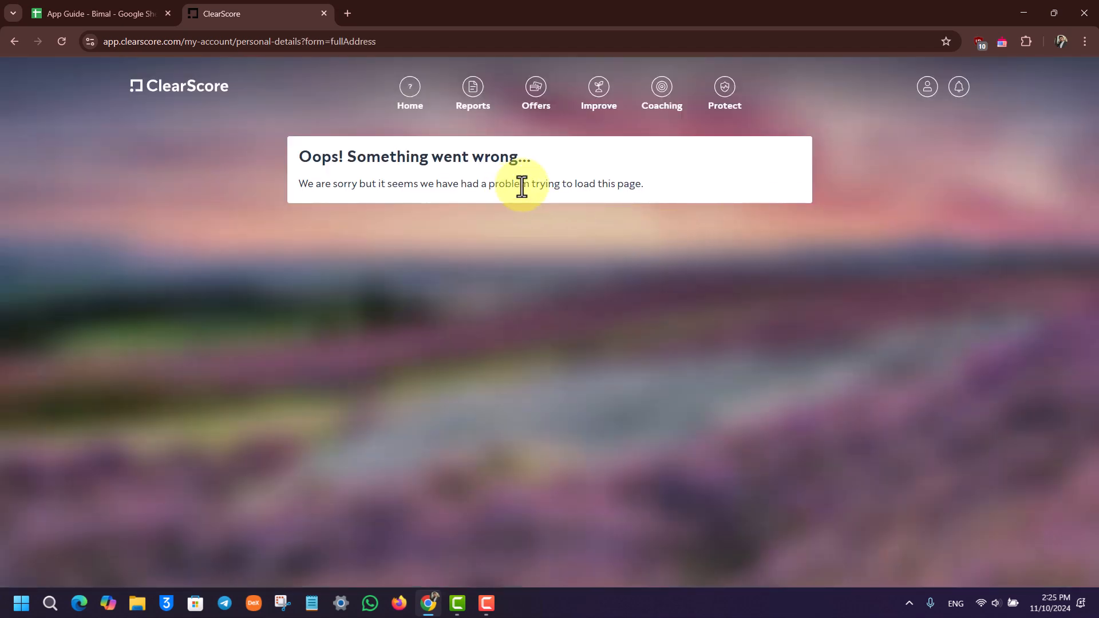
mouse_move(177, 74)
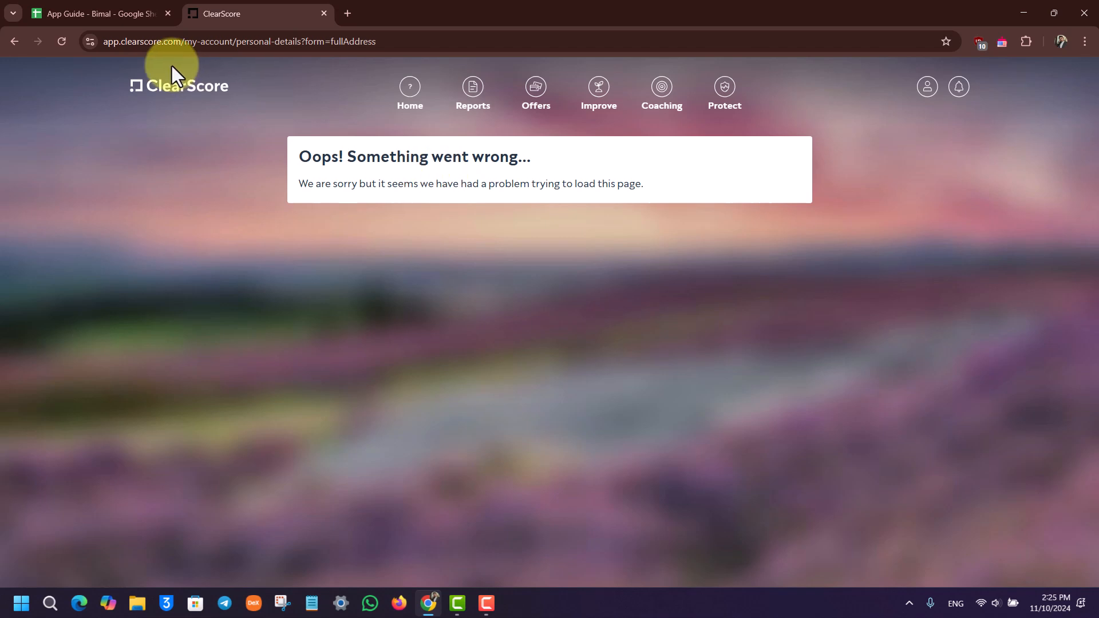
Close the ClearScore browser window after the 'Oops! Something went wrong' error.
click(62, 41)
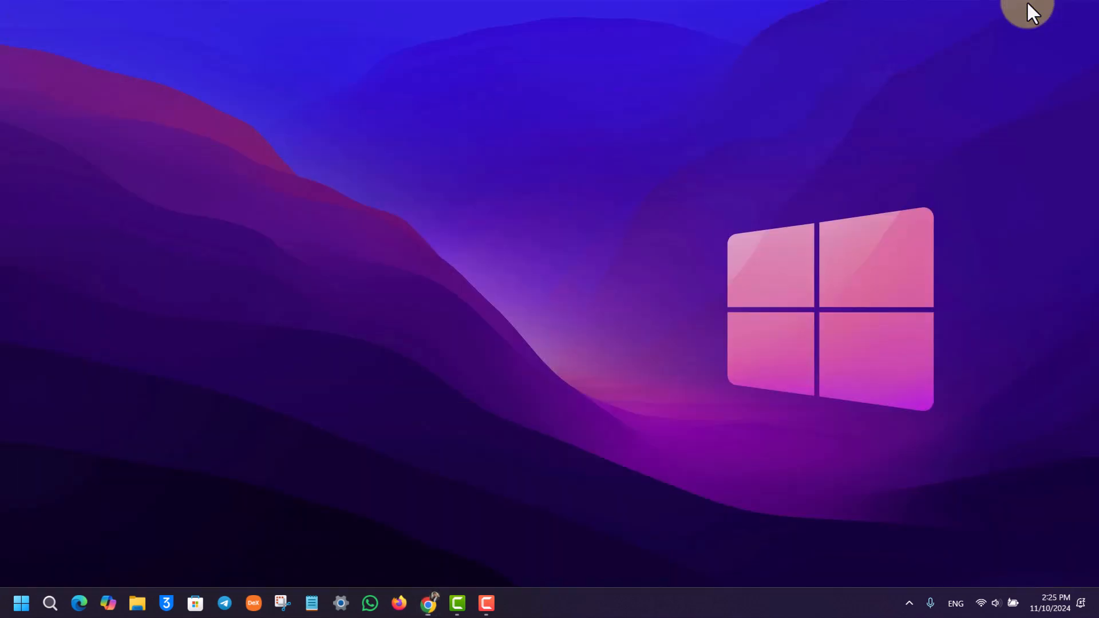
mouse_move(1061, 321)
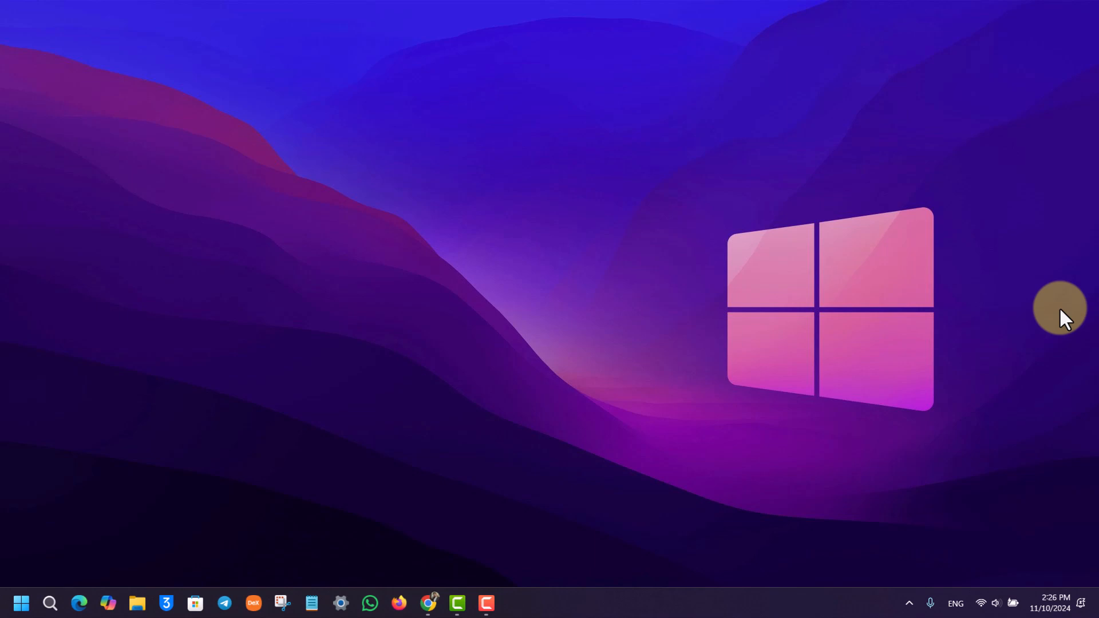